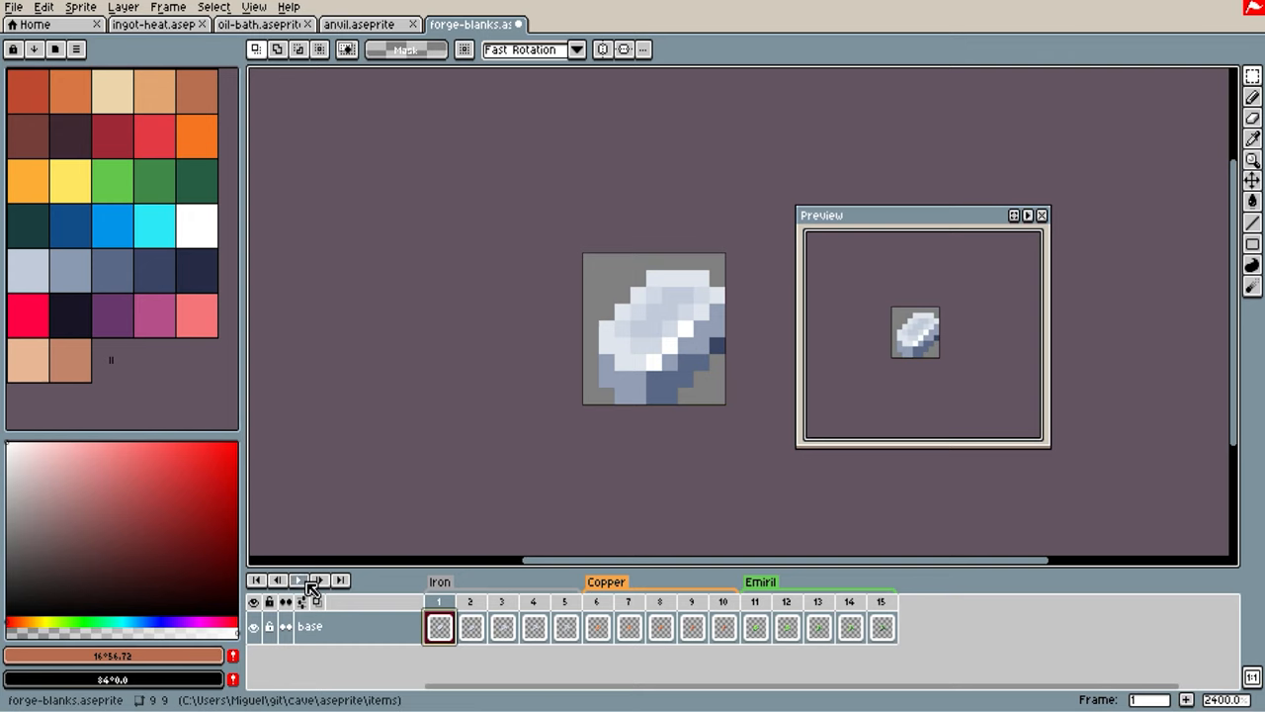
# Page through the iron, copper and Emiril blank stages, then inspect the Rusty Copper Hammer tooltip
pyautogui.click(298, 580)
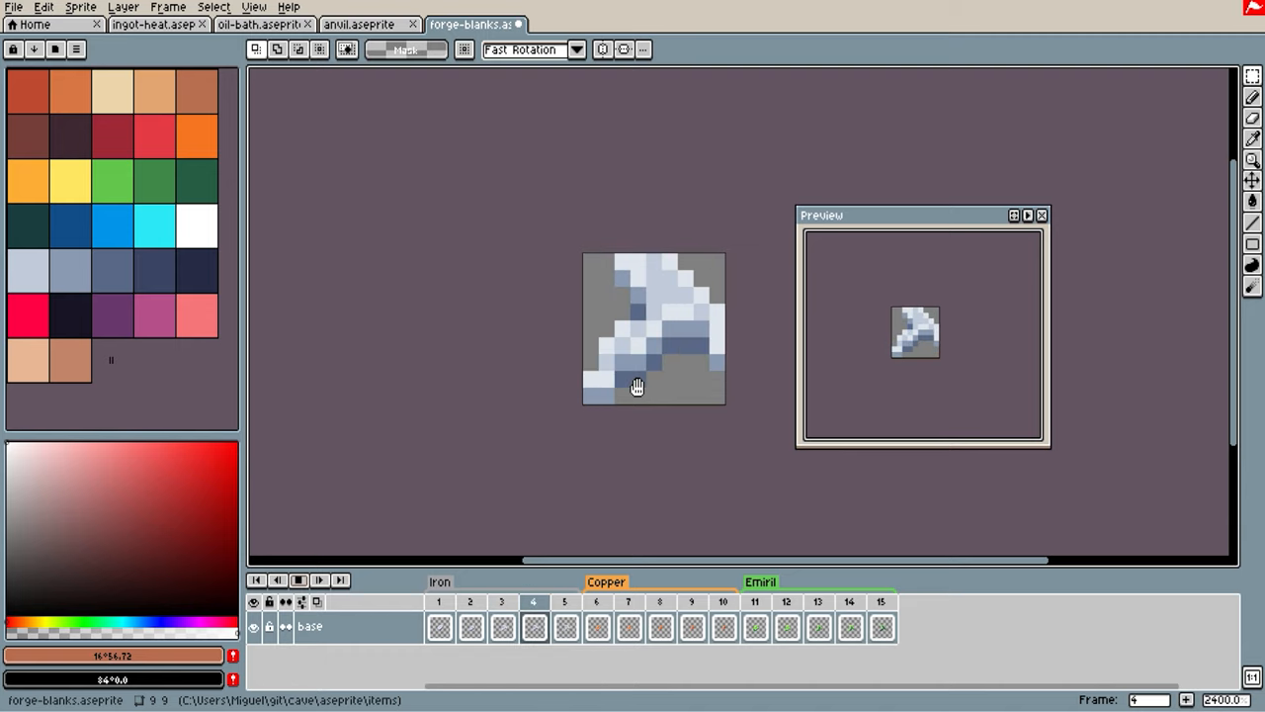
pyautogui.click(564, 624)
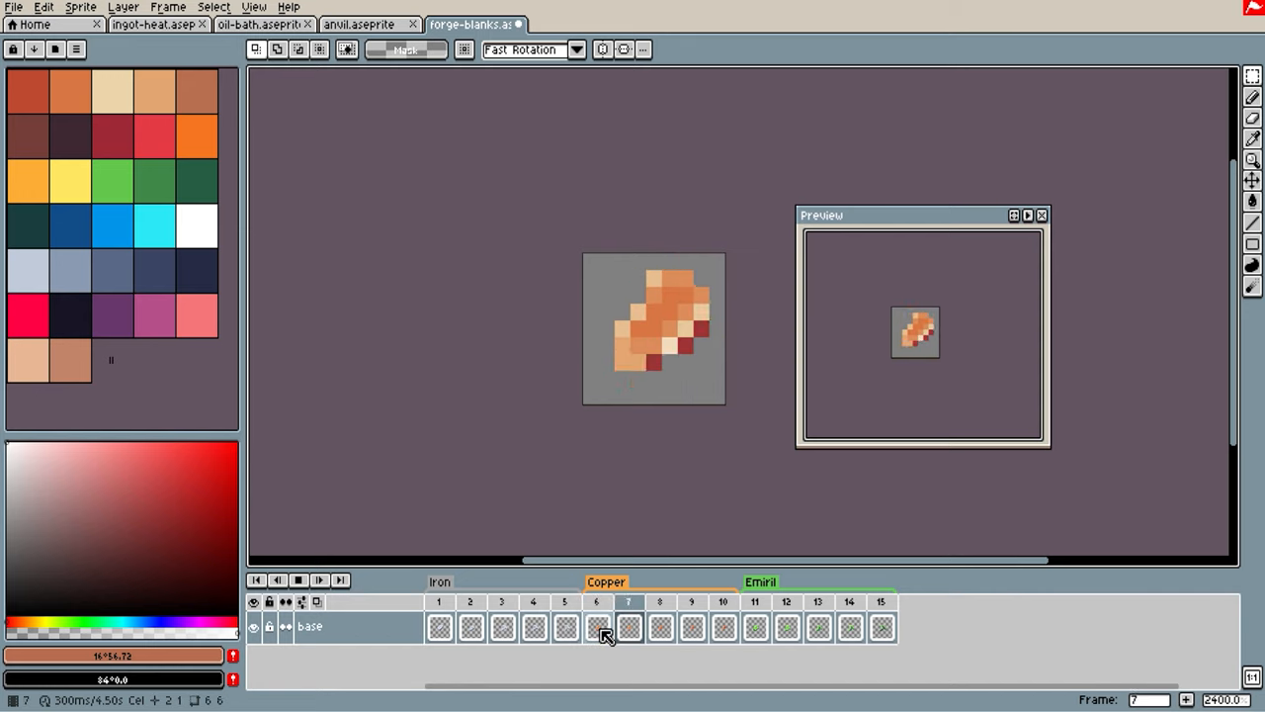
pyautogui.click(659, 625)
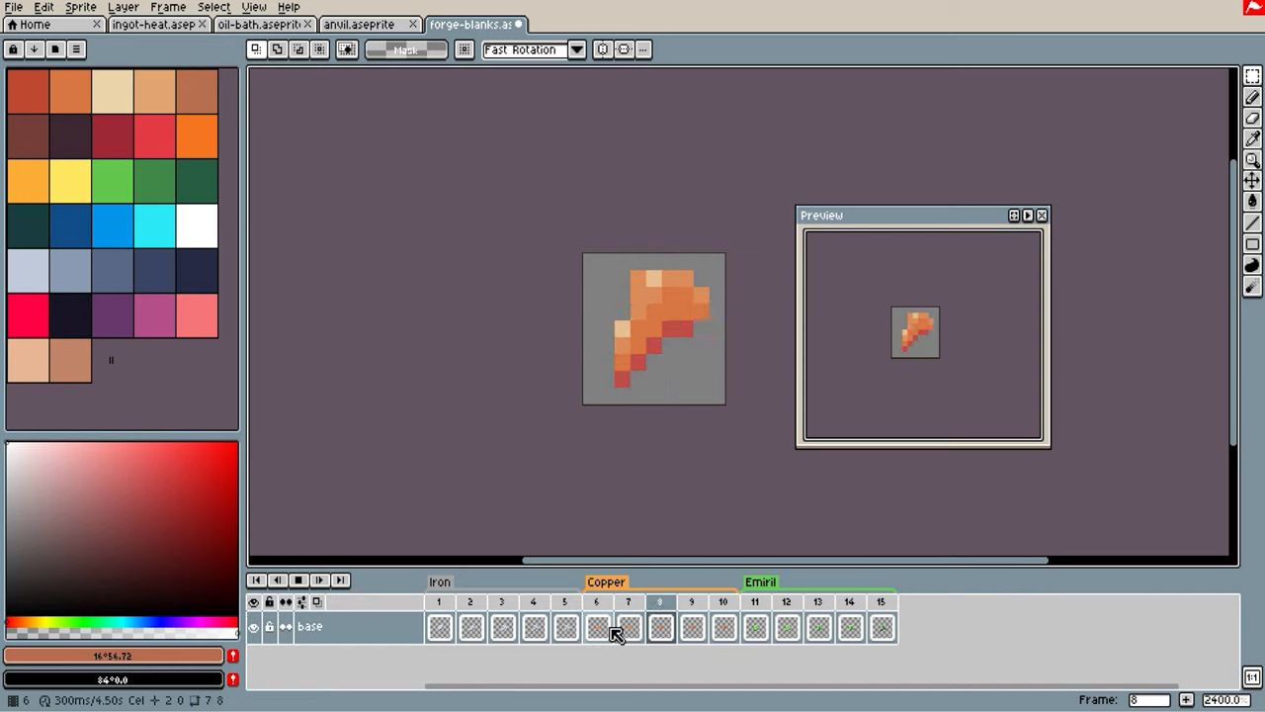
pyautogui.click(722, 624)
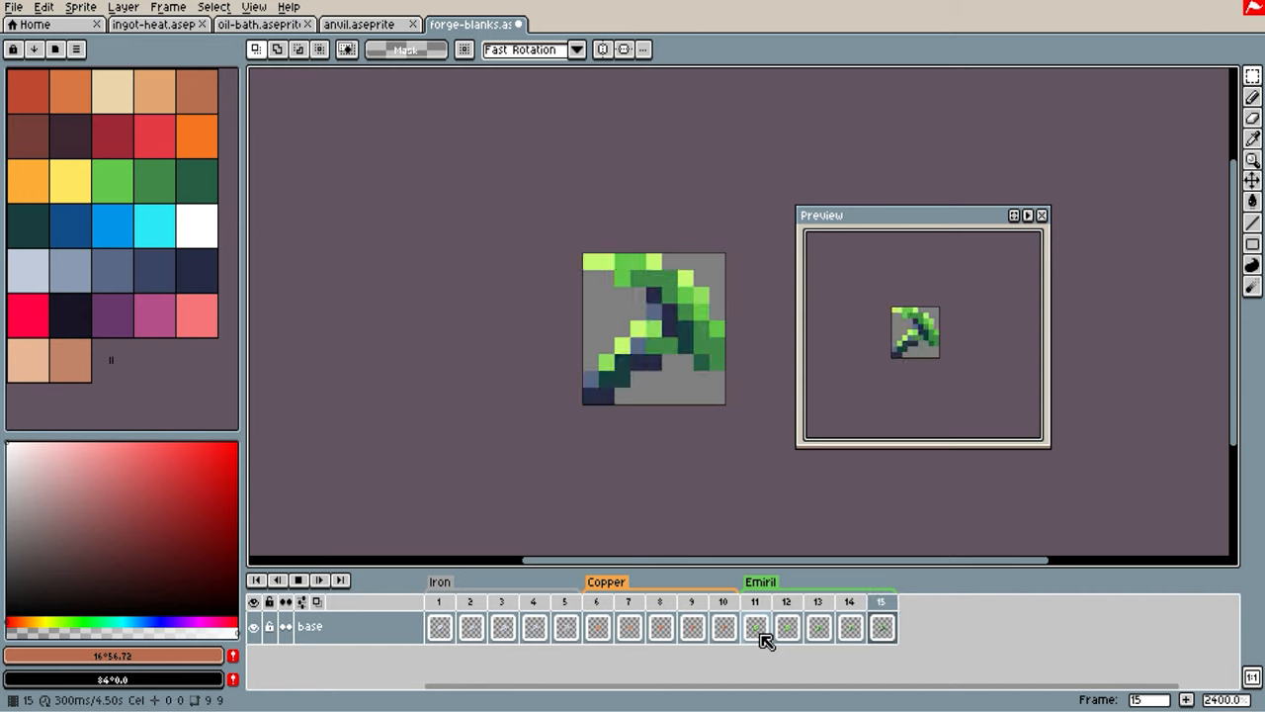
pyautogui.click(786, 626)
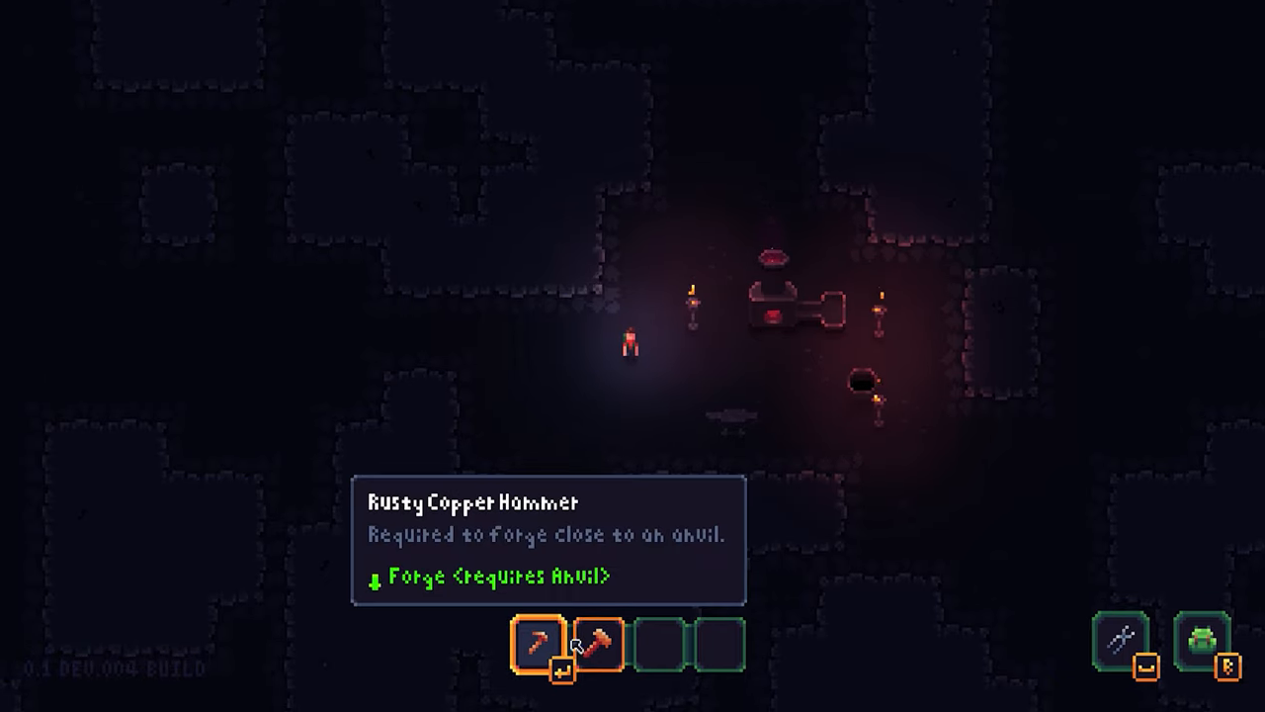
pyautogui.click(536, 642)
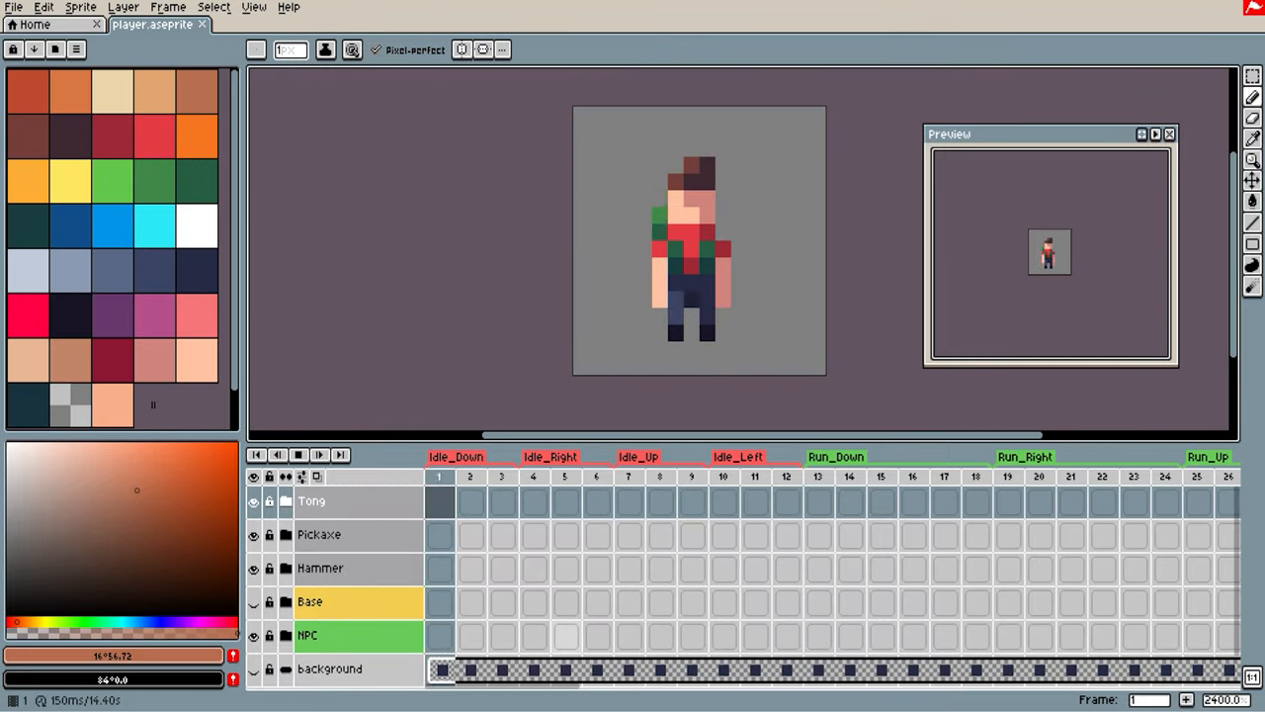
# Select frame 3, scroll the timeline and expand the Tong group to reveal iron_tong
pyautogui.click(470, 476)
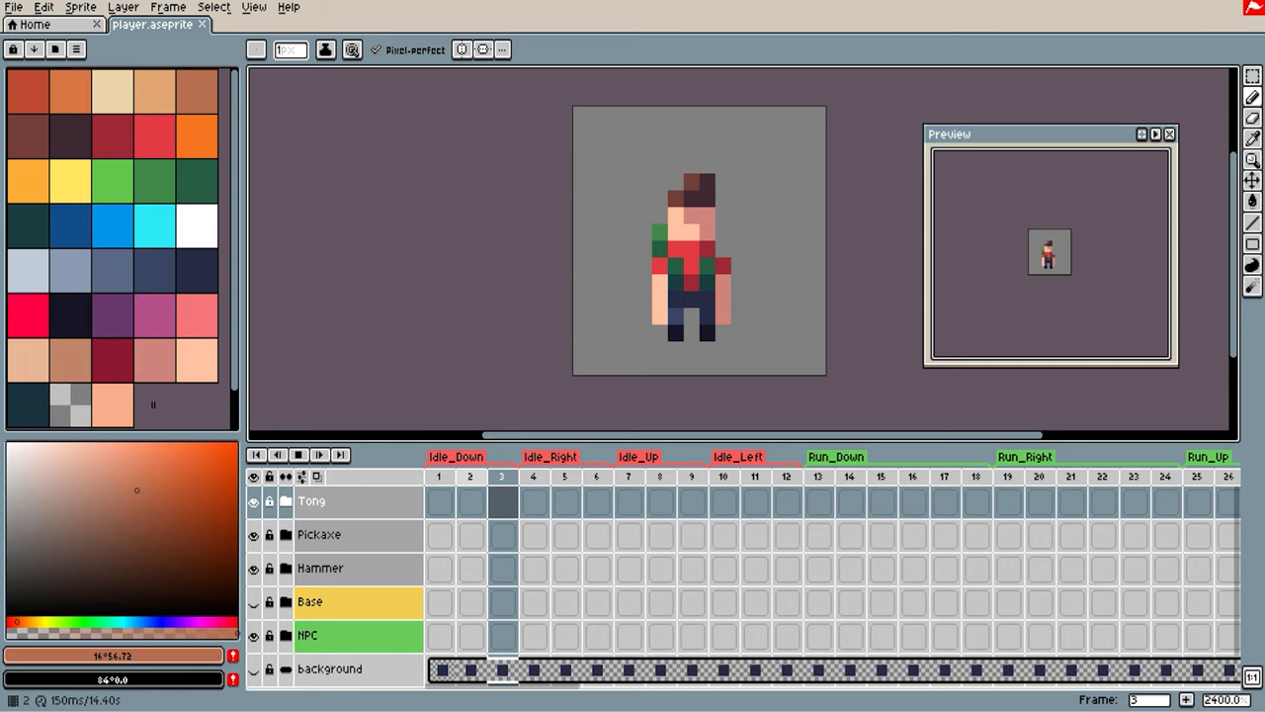
pyautogui.click(437, 476)
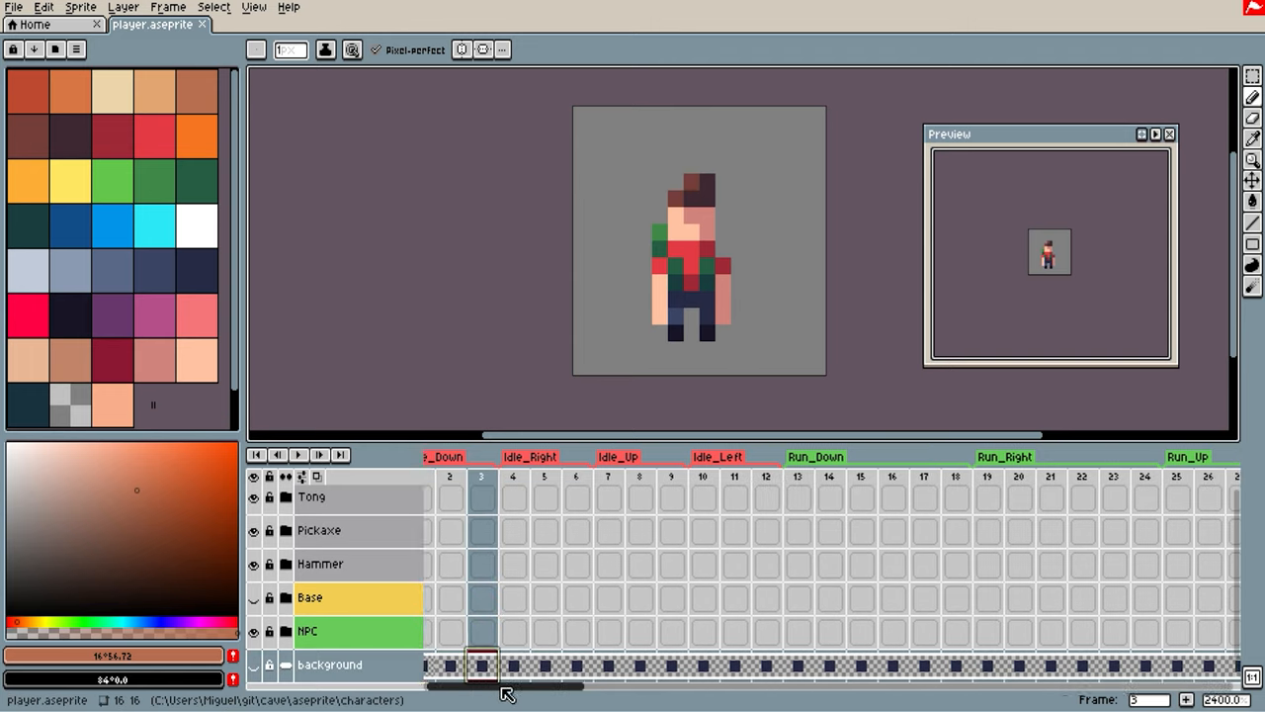
pyautogui.hscroll(3)
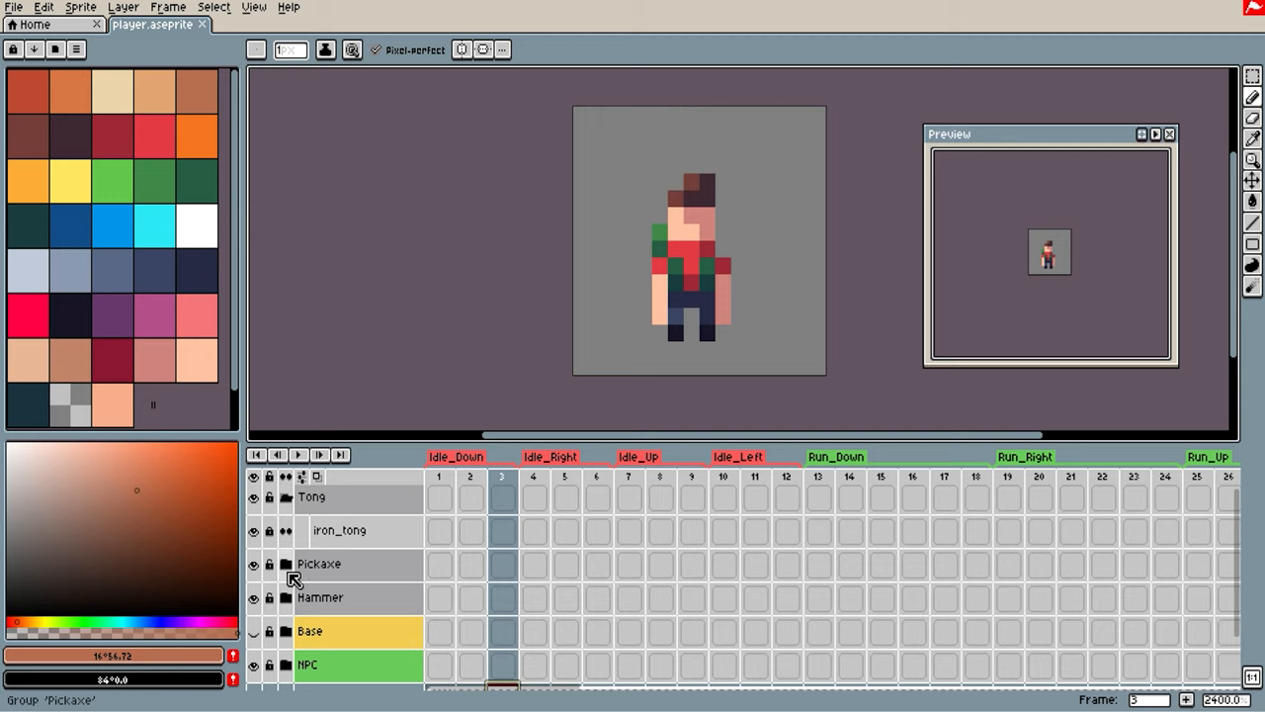
pyautogui.click(285, 563)
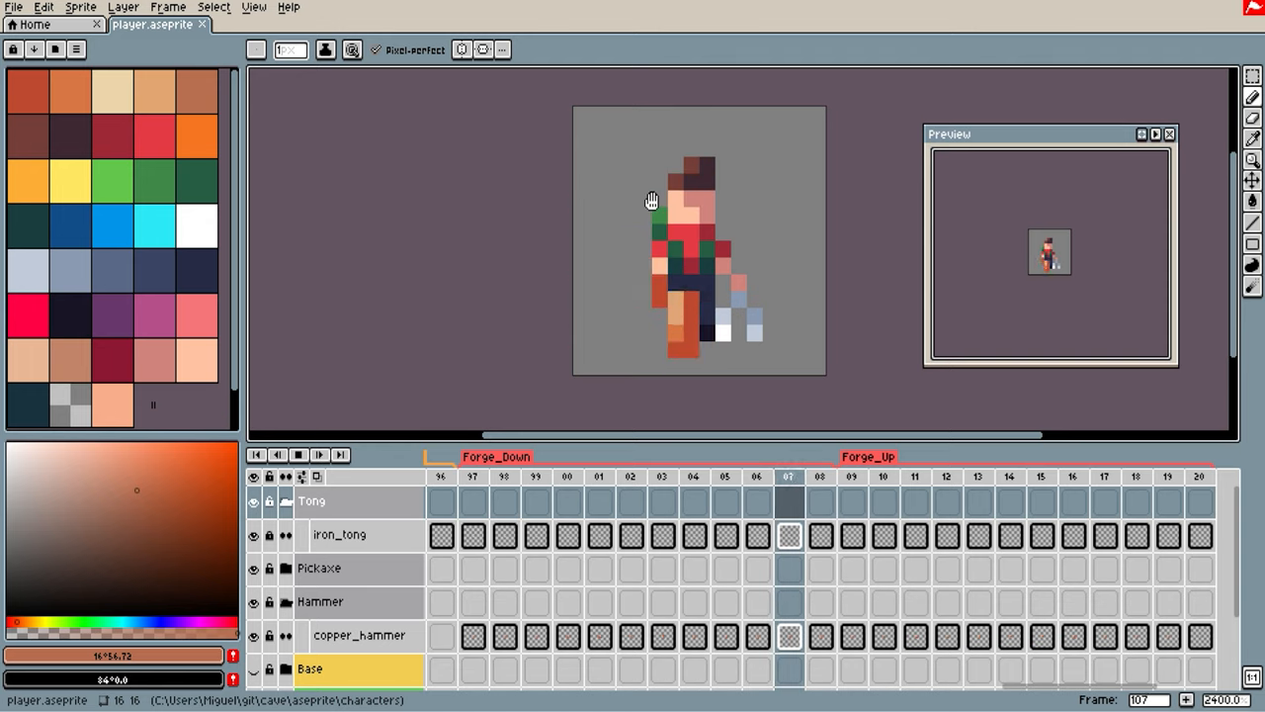
# Step through the Forge_Down frames to preview the tong-and-hammer forging swing
pyautogui.click(472, 477)
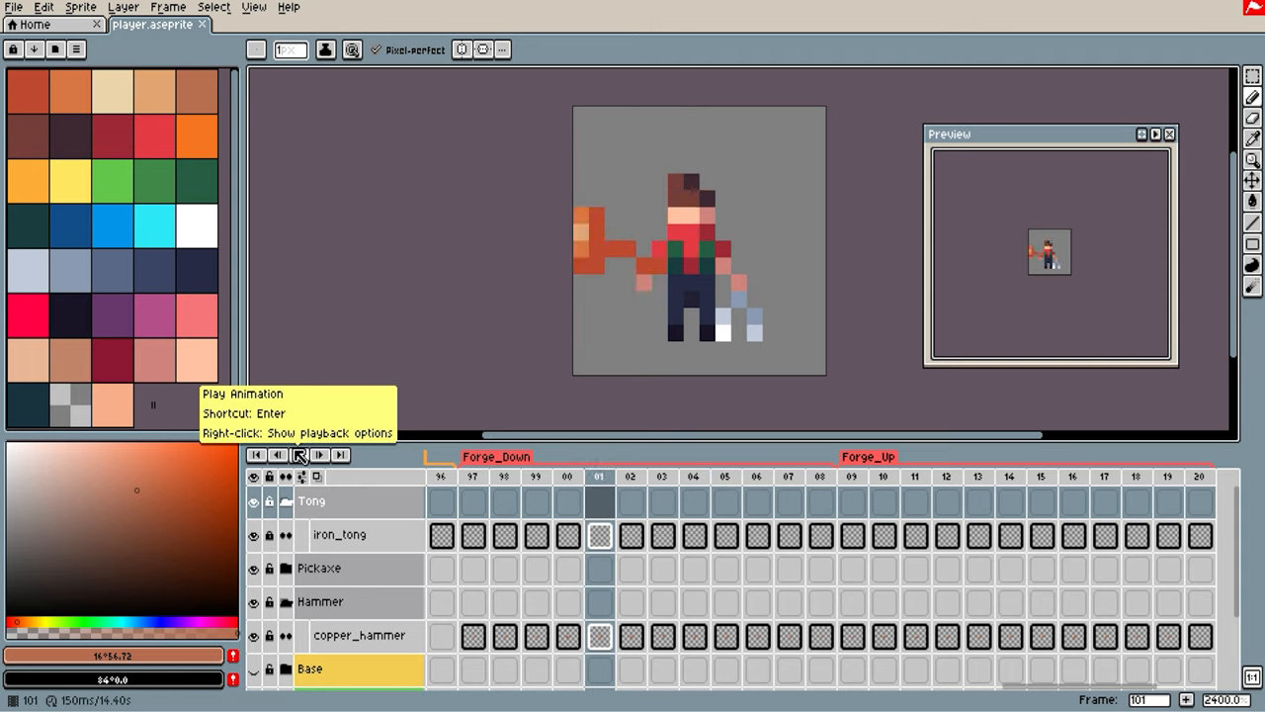
pyautogui.click(298, 453)
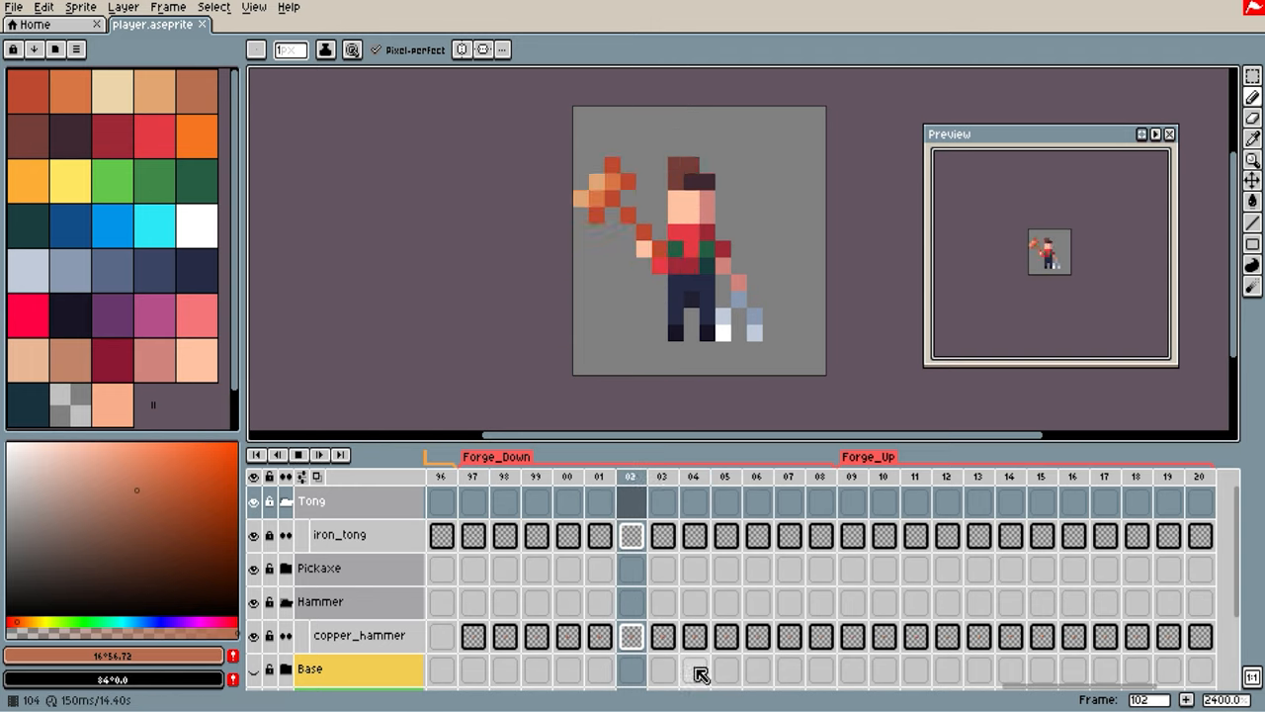
pyautogui.click(662, 476)
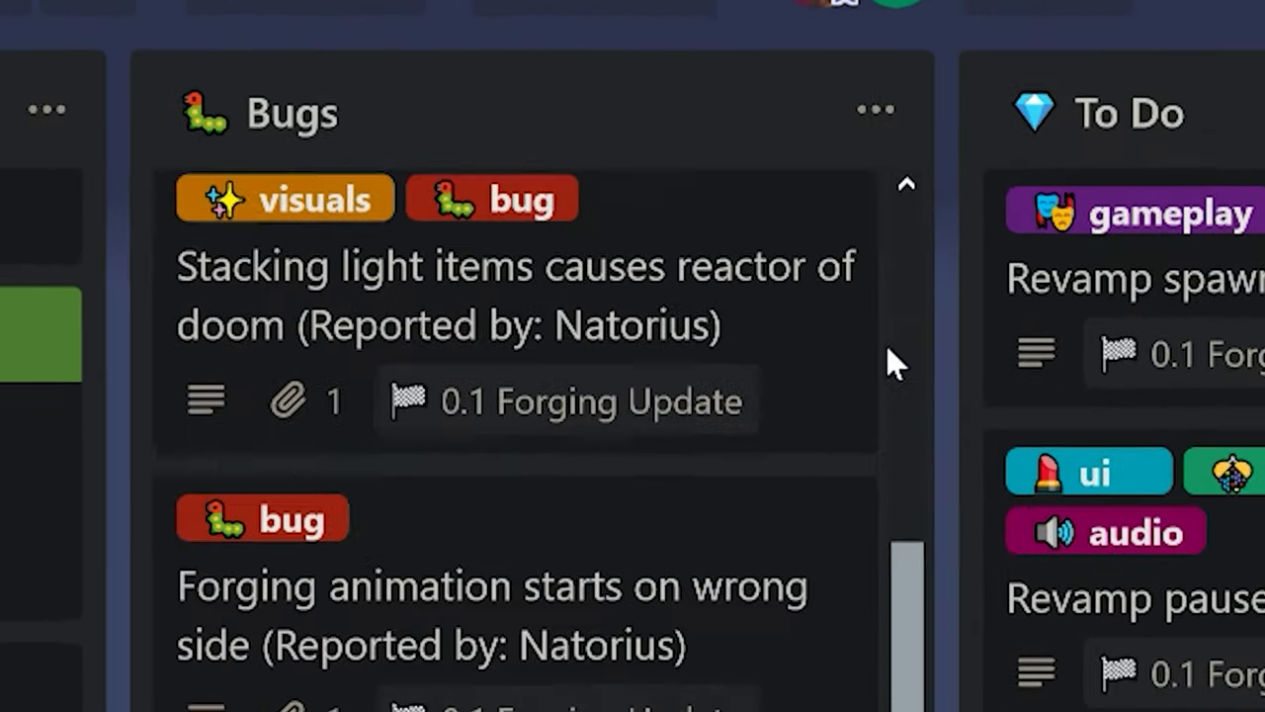
# Scroll the Bugs column to review the Forging Update bug cards
pyautogui.scroll(-3)
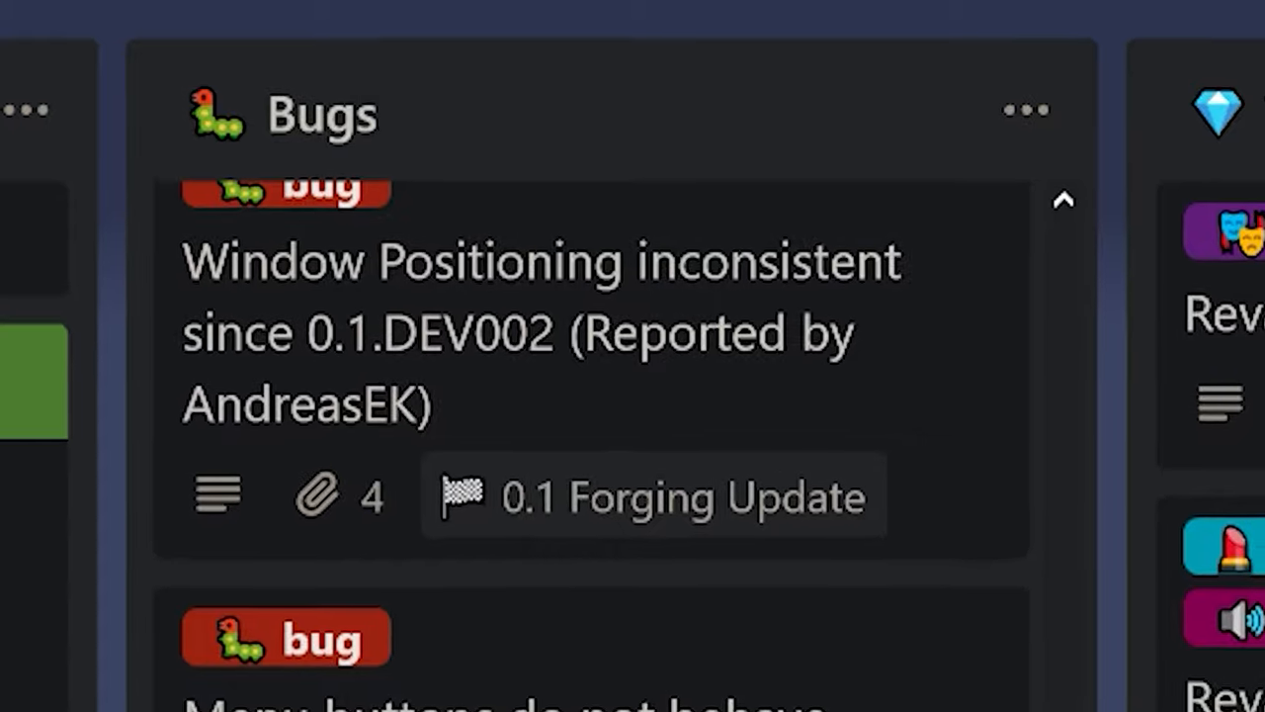